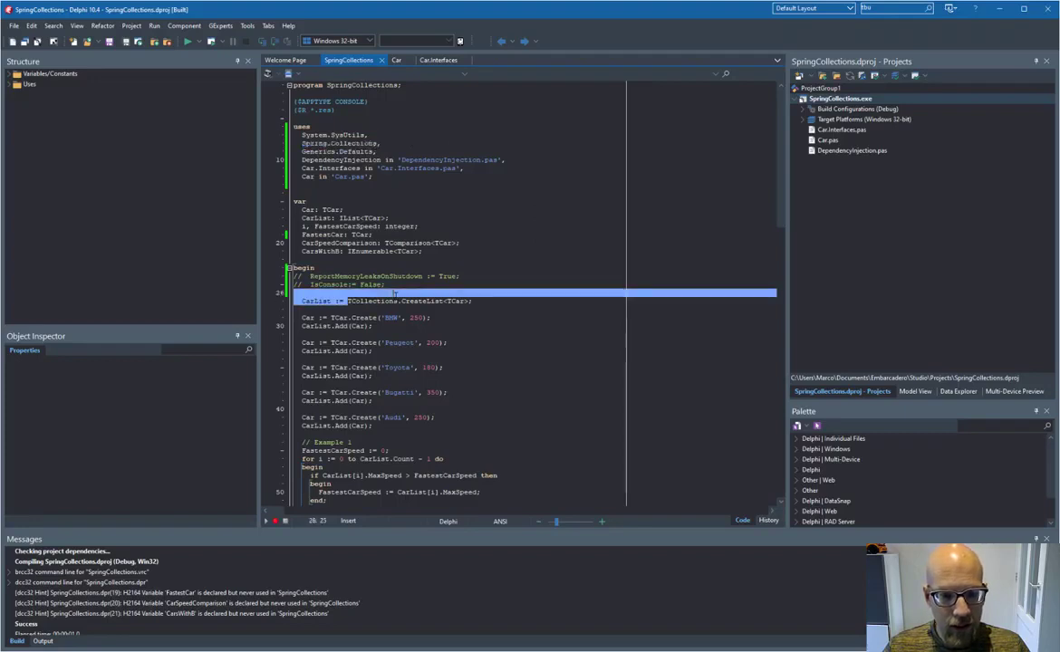
# Step: Point out the car-list creation line and jump to the TCar class definition in Car.pas
pyautogui.doubleClick(371, 301)
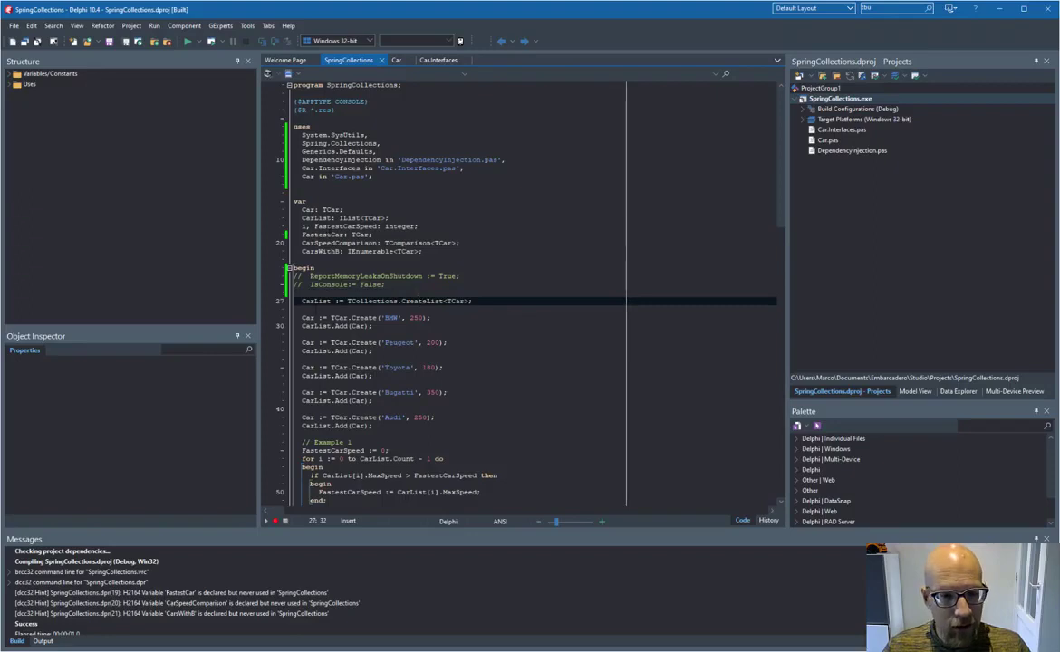
pyautogui.click(426, 301)
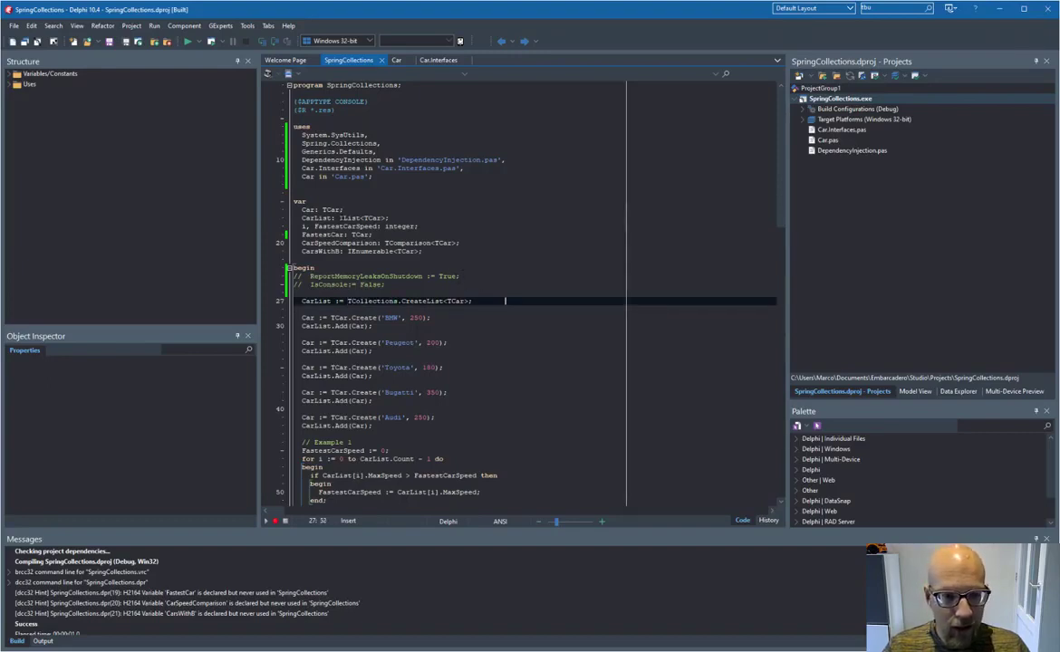
pyautogui.doubleClick(353, 218)
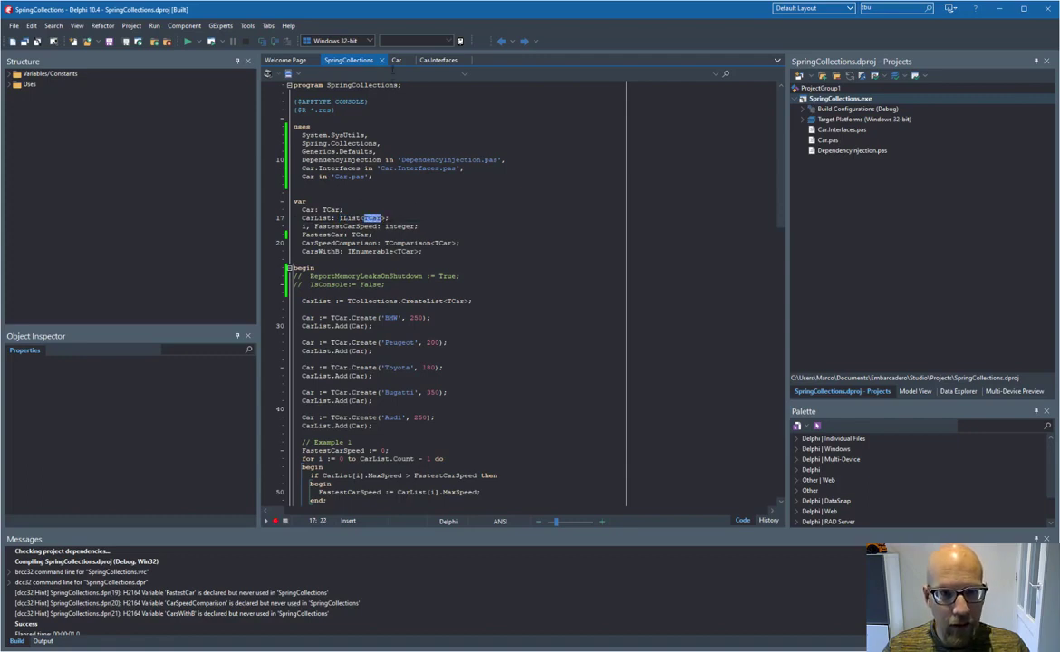
pyautogui.click(396, 60)
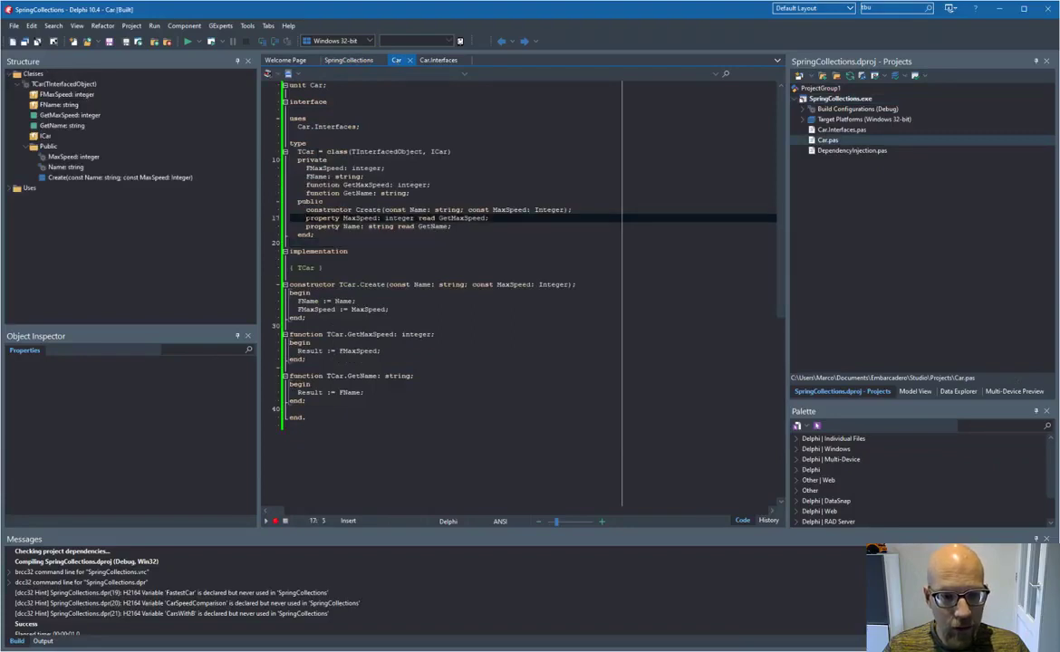
# Step: Switch back to the SpringCollections main program source showing the car list code
pyautogui.moveTo(308, 218); pyautogui.dragTo(450, 226)
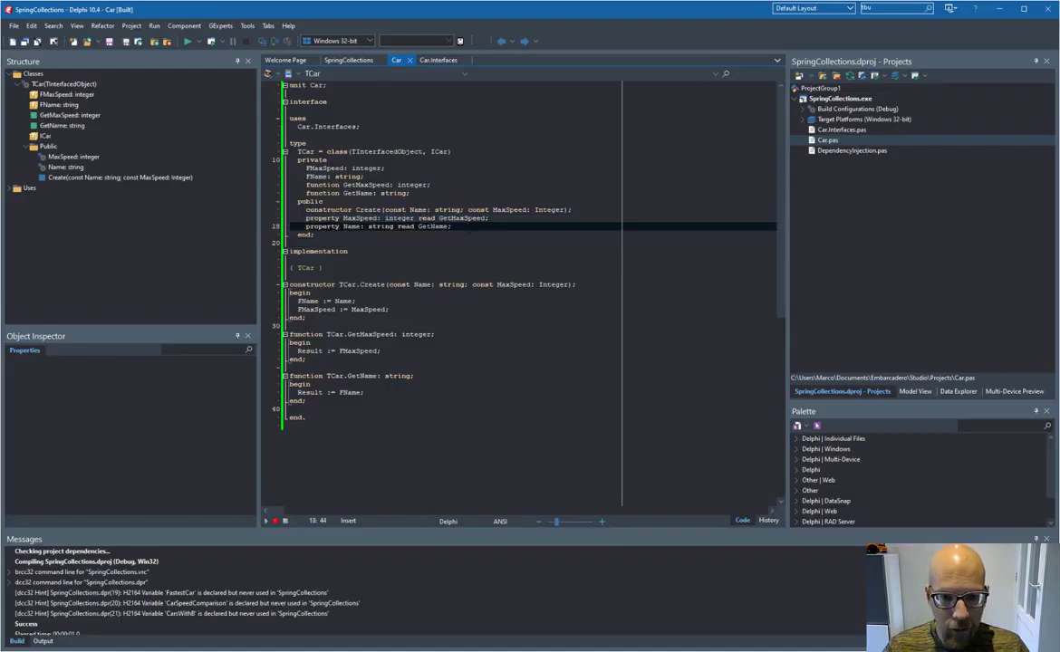
pyautogui.click(349, 60)
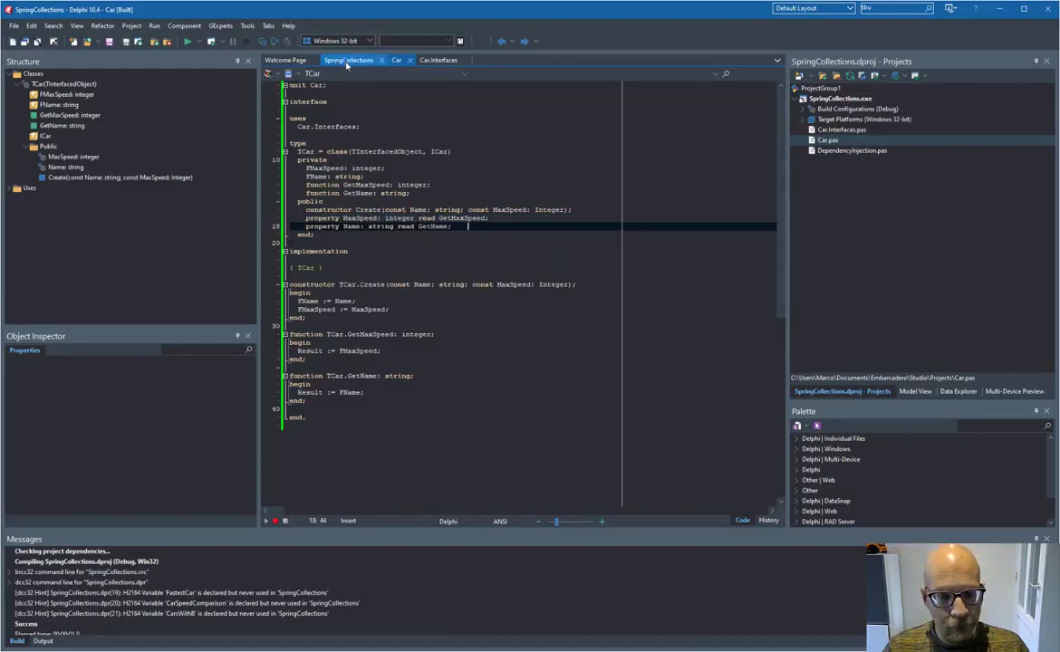
pyautogui.click(348, 59)
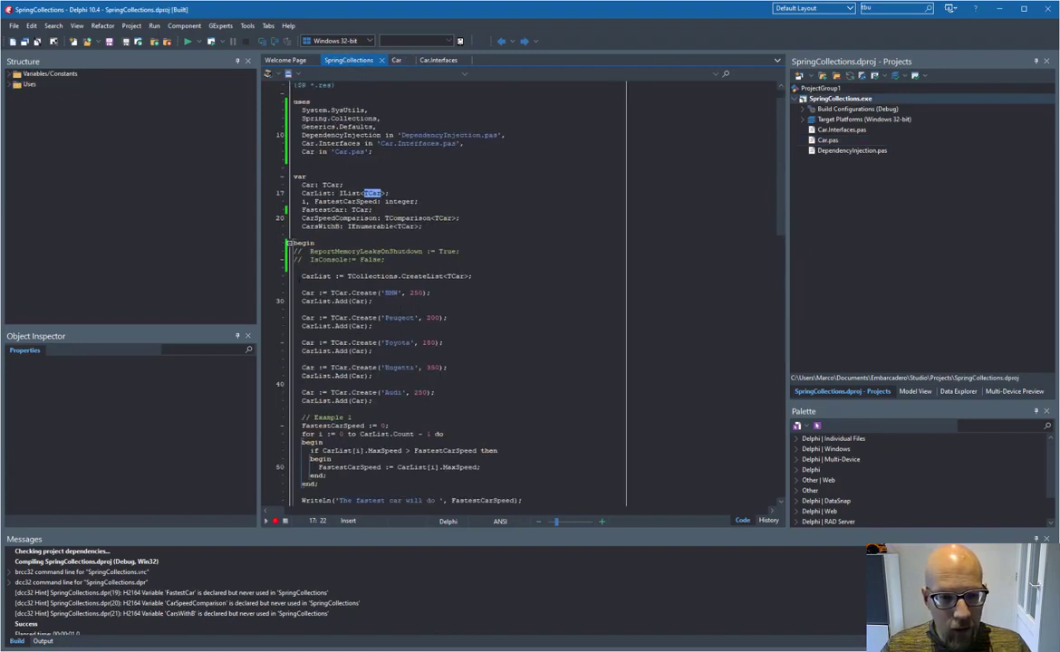
pyautogui.click(385, 277)
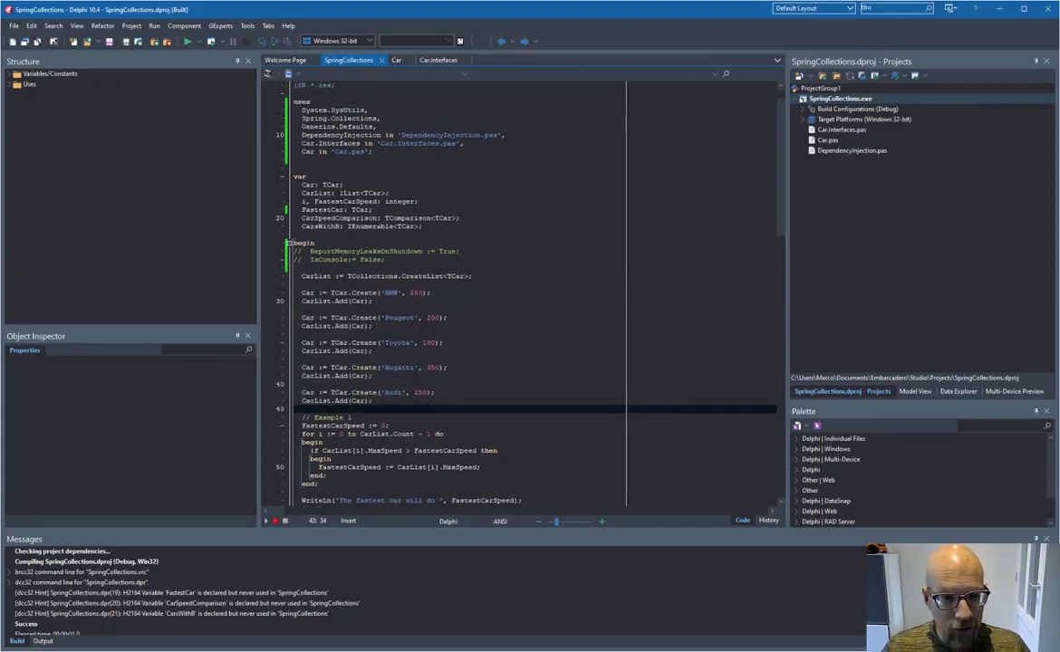
pyautogui.doubleClick(350, 192)
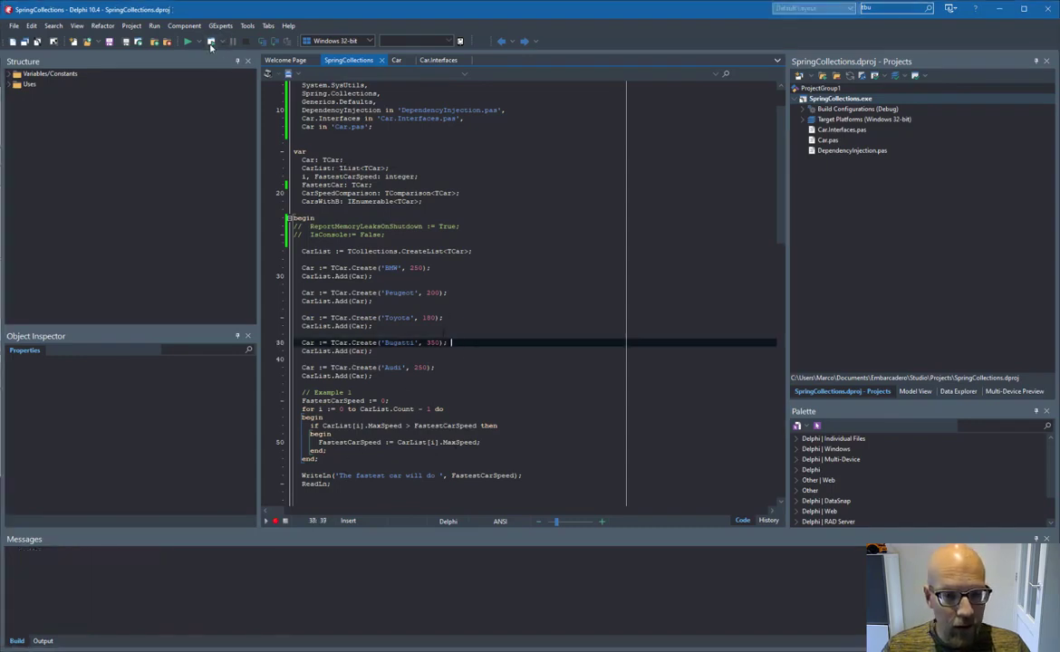
# Step: Run the console demo and view its output reporting the fastest car does 350
pyautogui.click(187, 39)
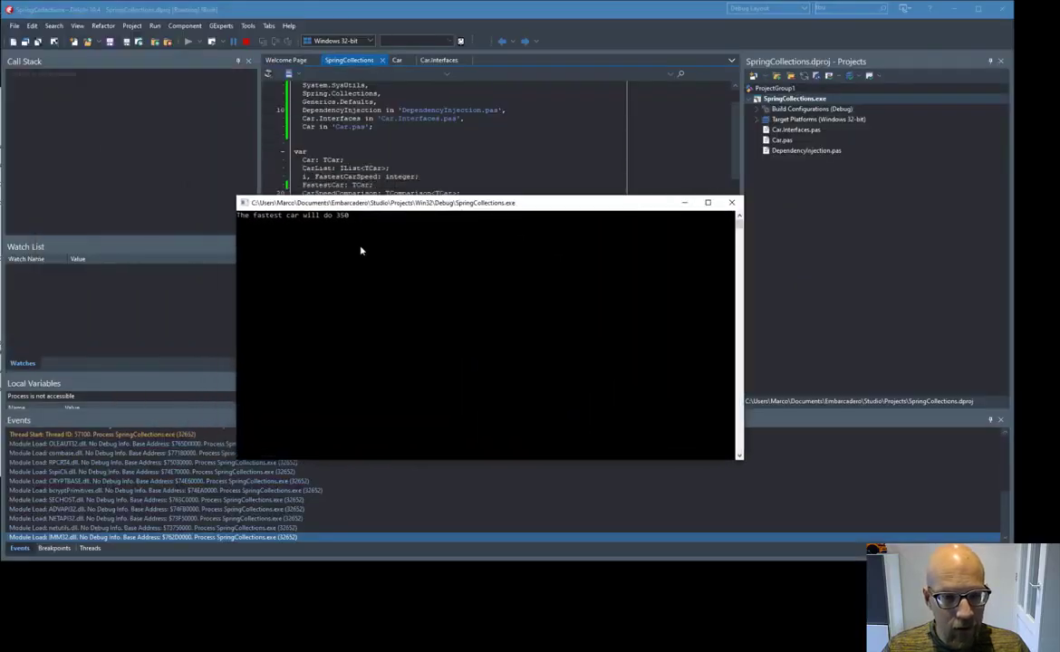
pyautogui.moveTo(368, 239)
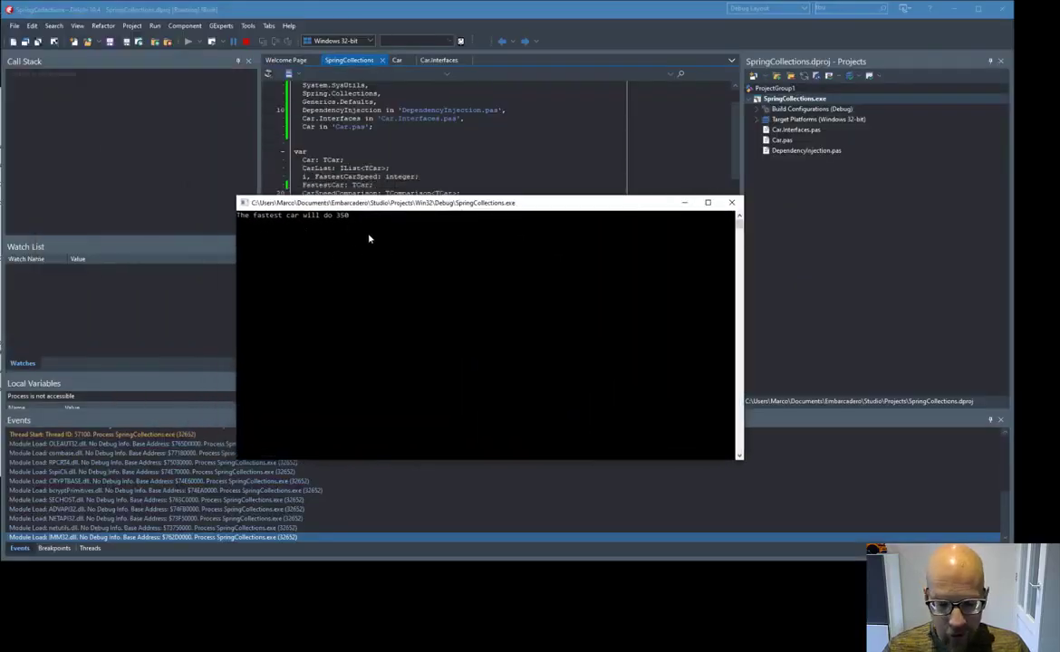
pyautogui.click(731, 202)
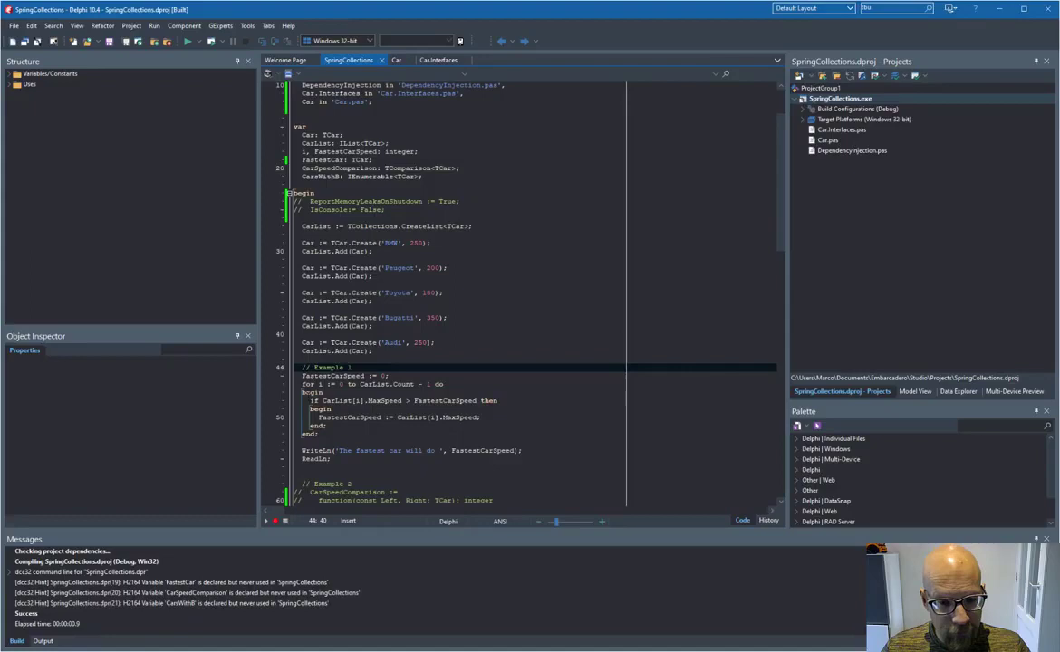
# Step: Uncomment the Example 2 lines using CarList.Max with a speed comparison, noting the IList type
pyautogui.moveTo(301, 384); pyautogui.dragTo(317, 434)
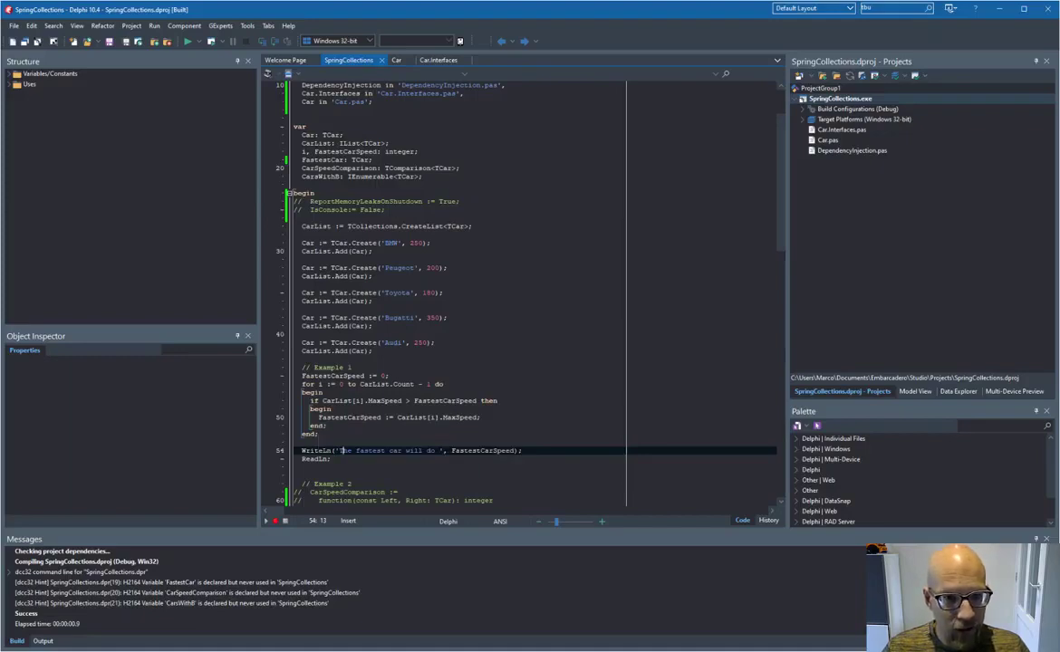
pyautogui.doubleClick(349, 142)
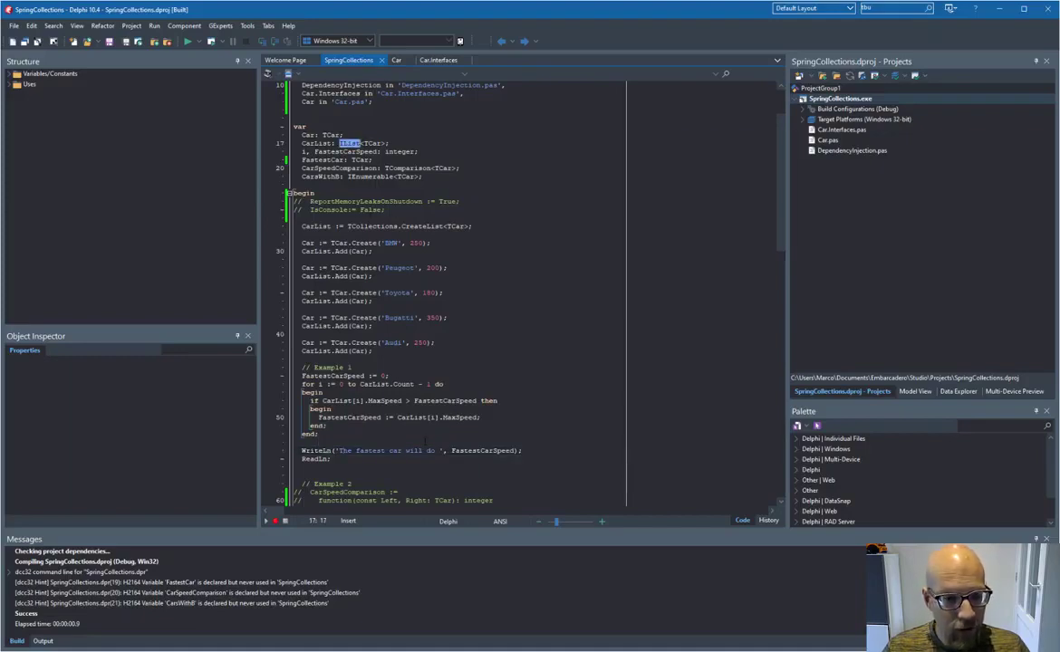
pyautogui.scroll(-3)
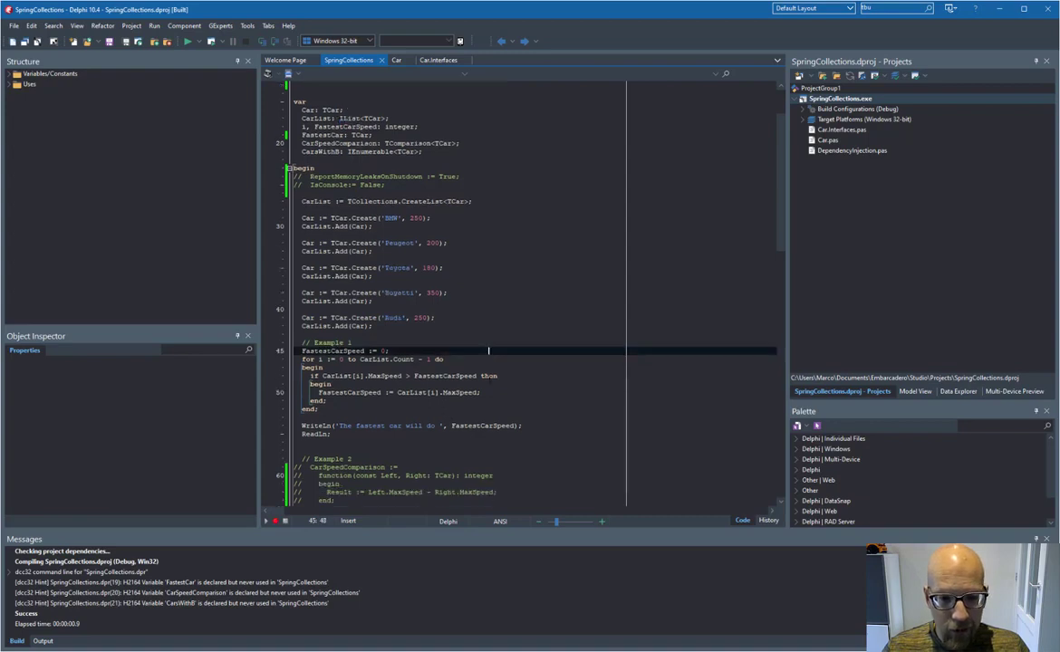
pyautogui.scroll(-3)
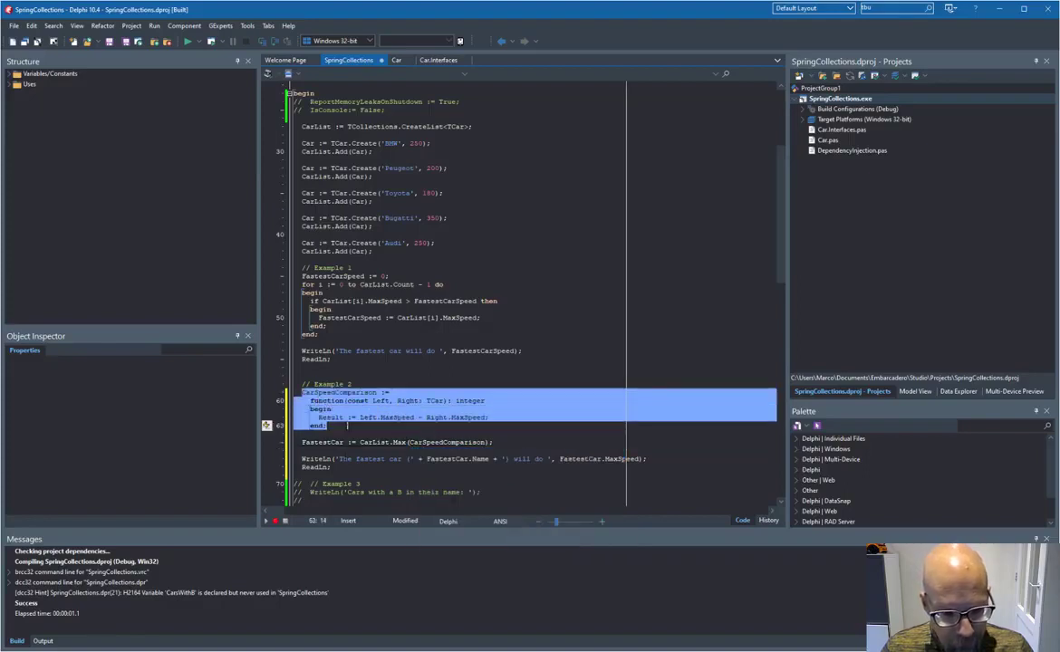
pyautogui.click(354, 433)
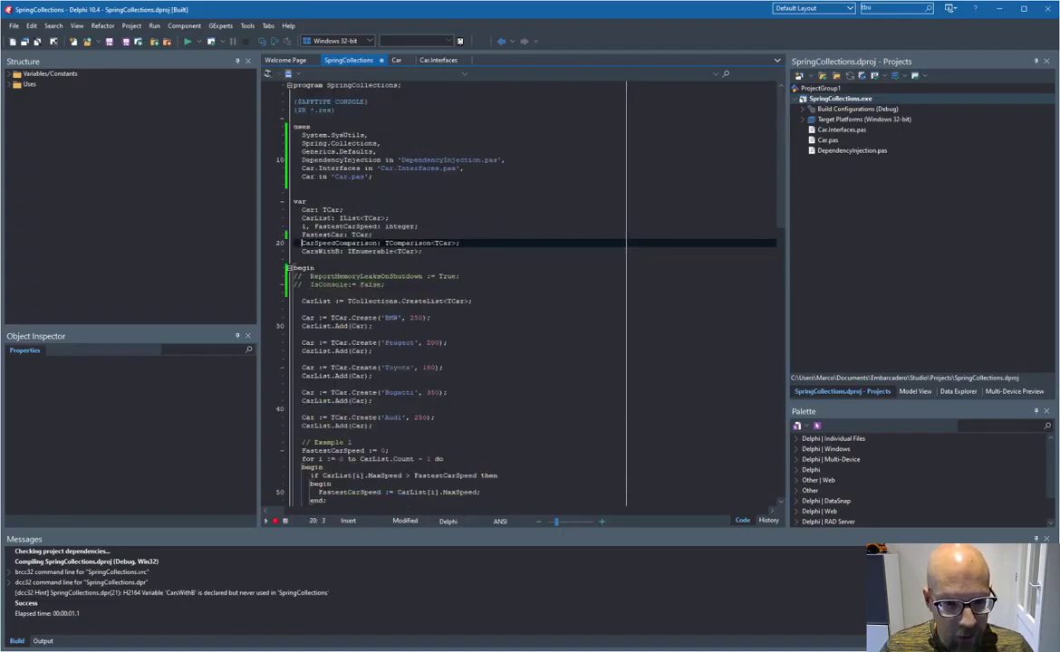
pyautogui.doubleClick(421, 242)
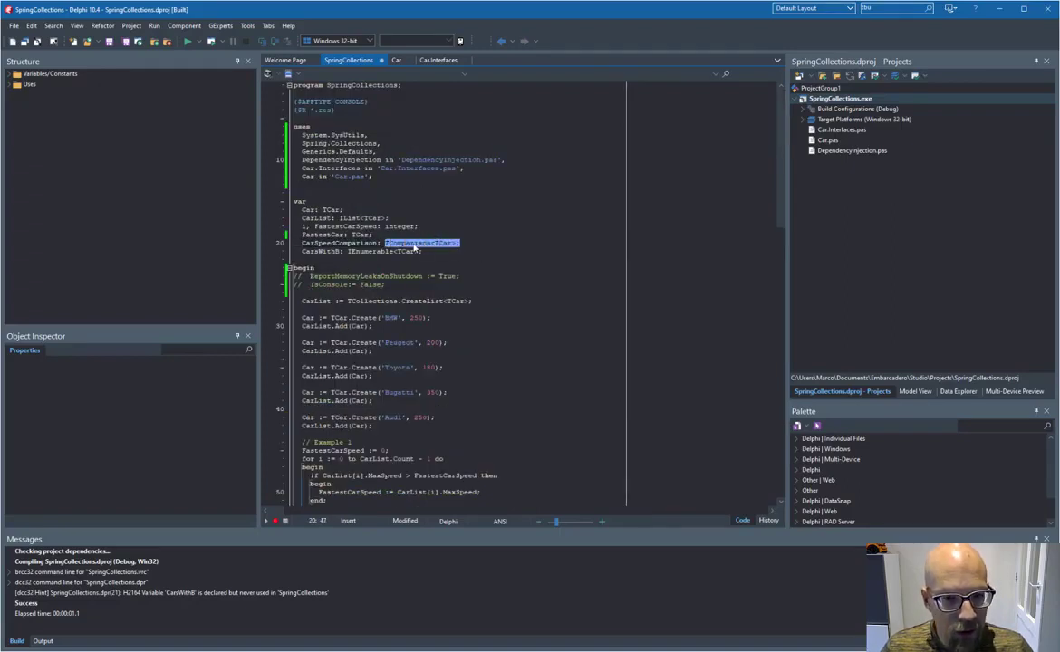
pyautogui.scroll(-3)
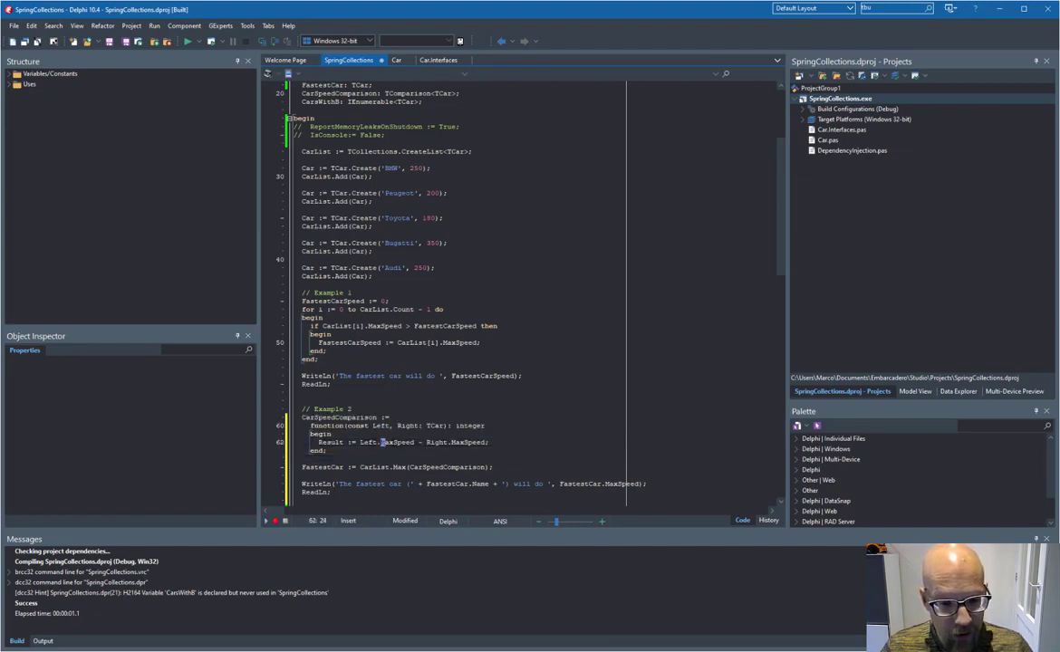
pyautogui.doubleClick(396, 442)
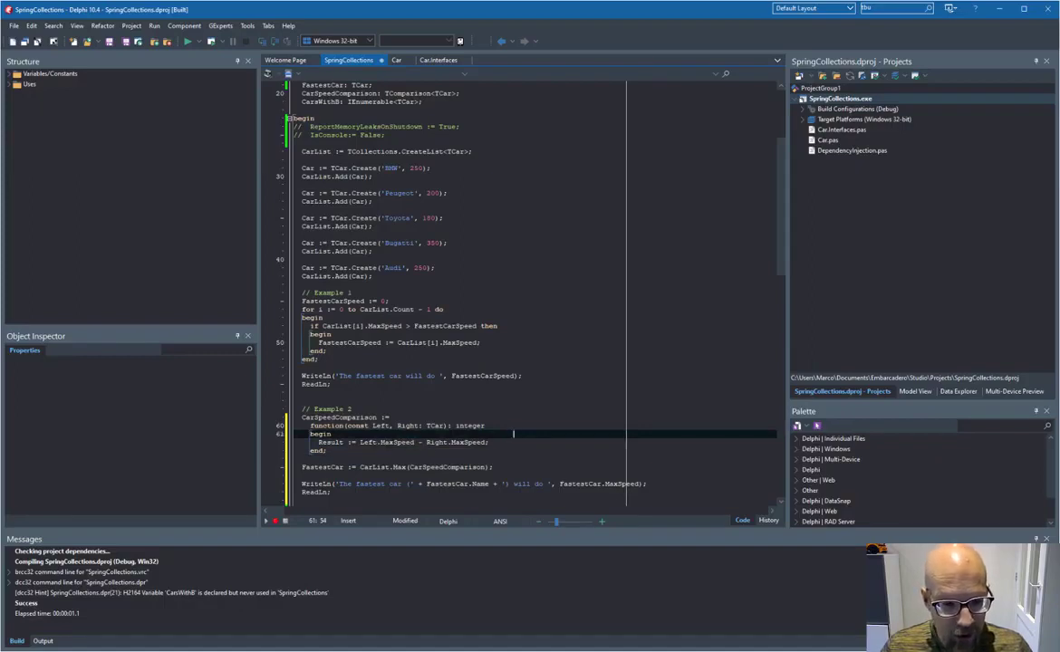
pyautogui.doubleClick(340, 416)
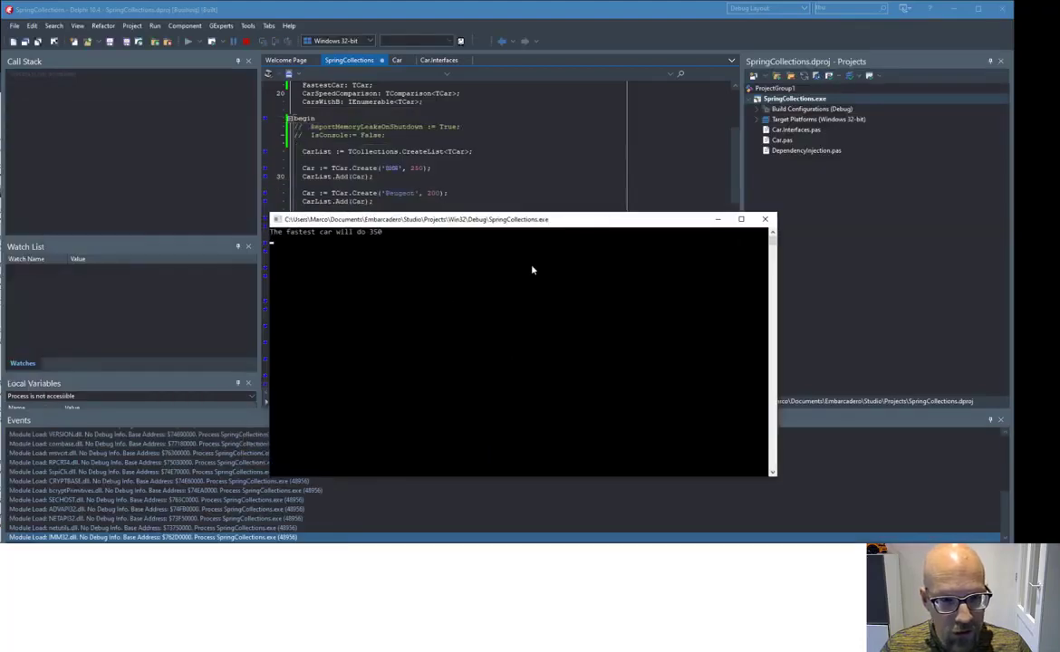
pyautogui.moveTo(528, 273)
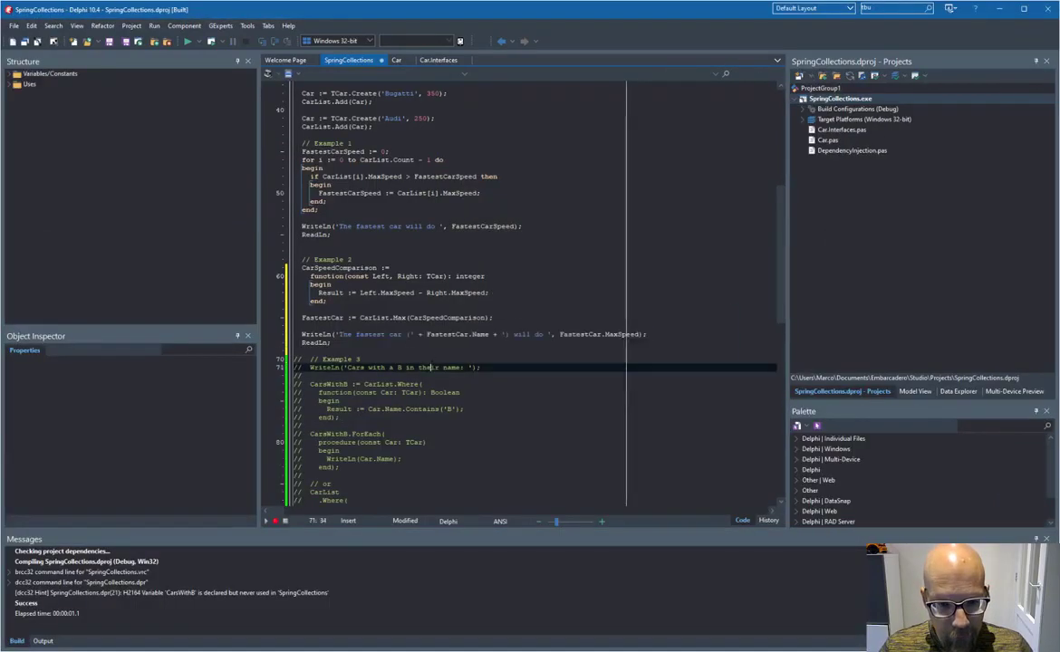
# Step: Scroll to the Example 3 cars-with-a-B code using Where and ForEach
pyautogui.scroll(-3)
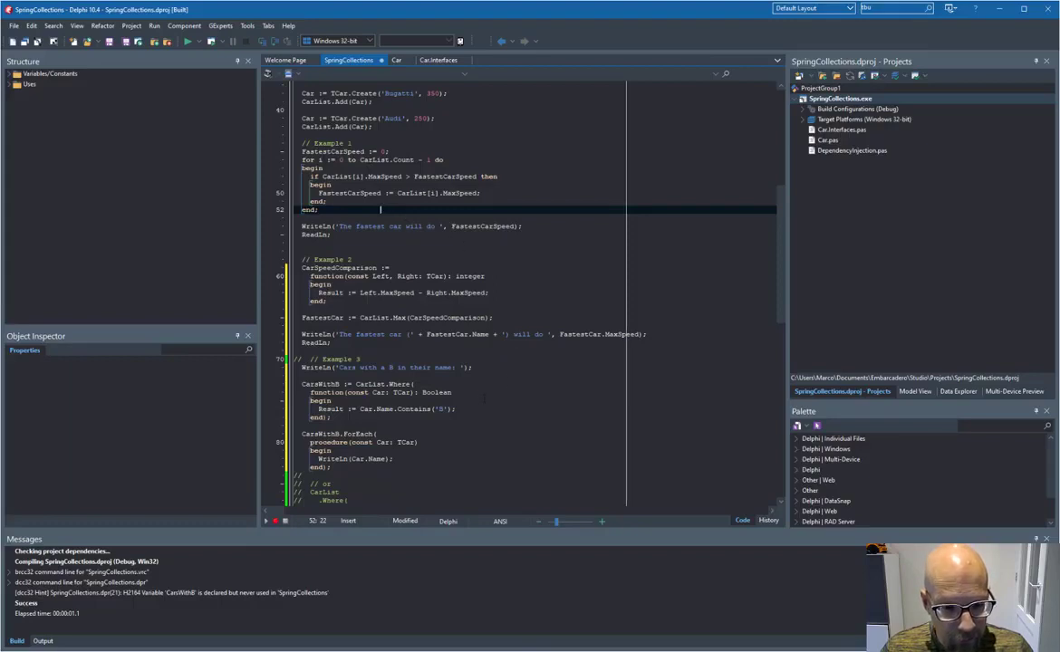
# Step: Uncomment the chained CarList.Where(...).ForEach(...) alternative after '// or', marking the car-name printing line
pyautogui.scroll(-3)
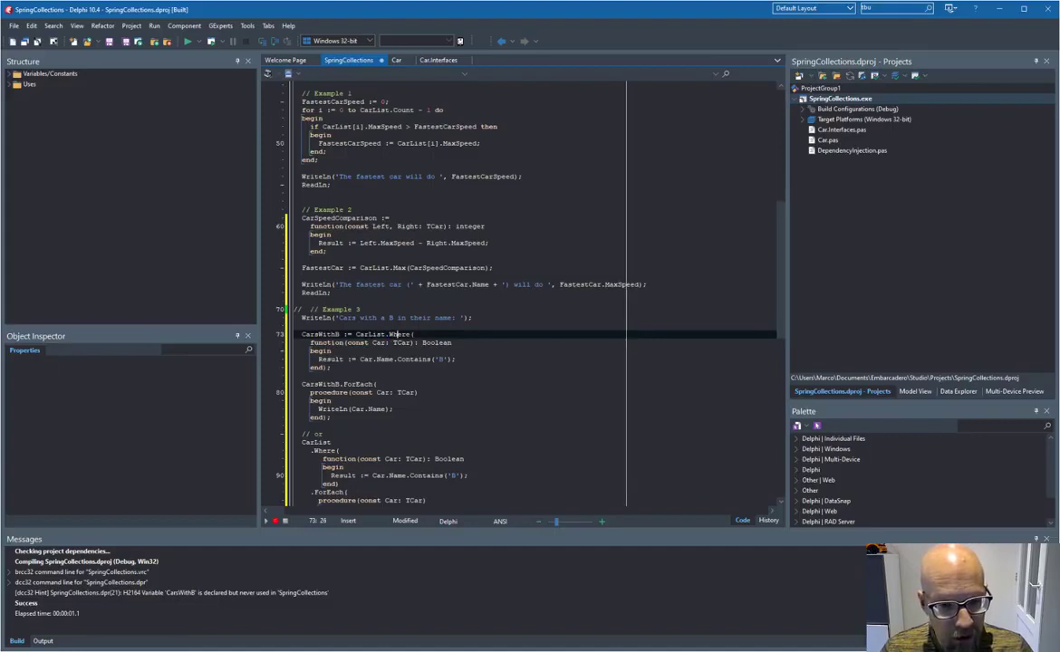
pyautogui.doubleClick(396, 334)
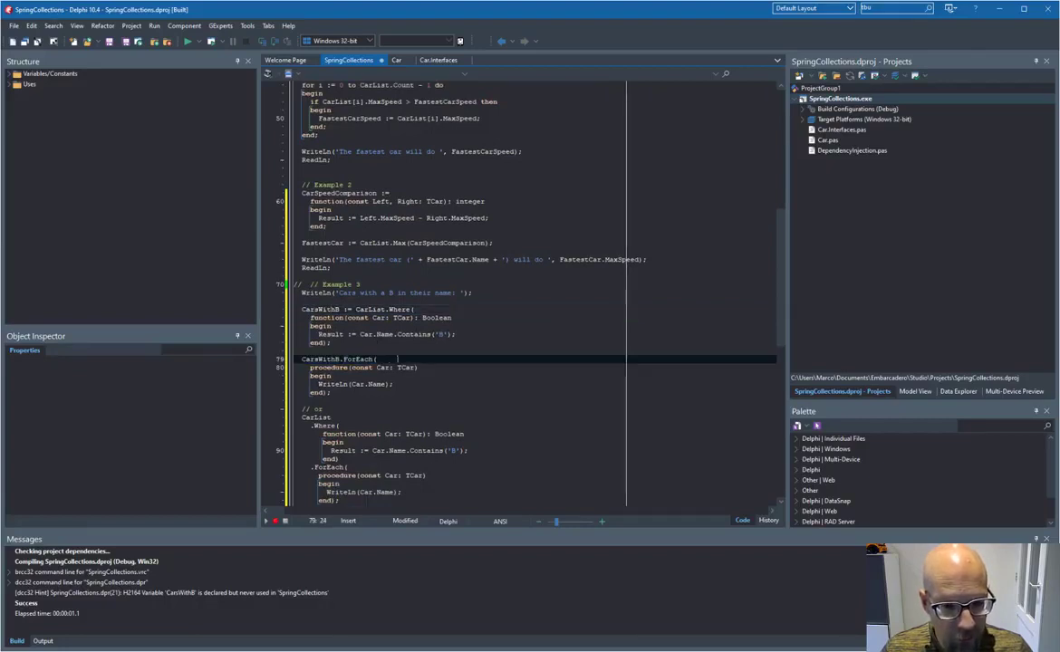
pyautogui.write('(')
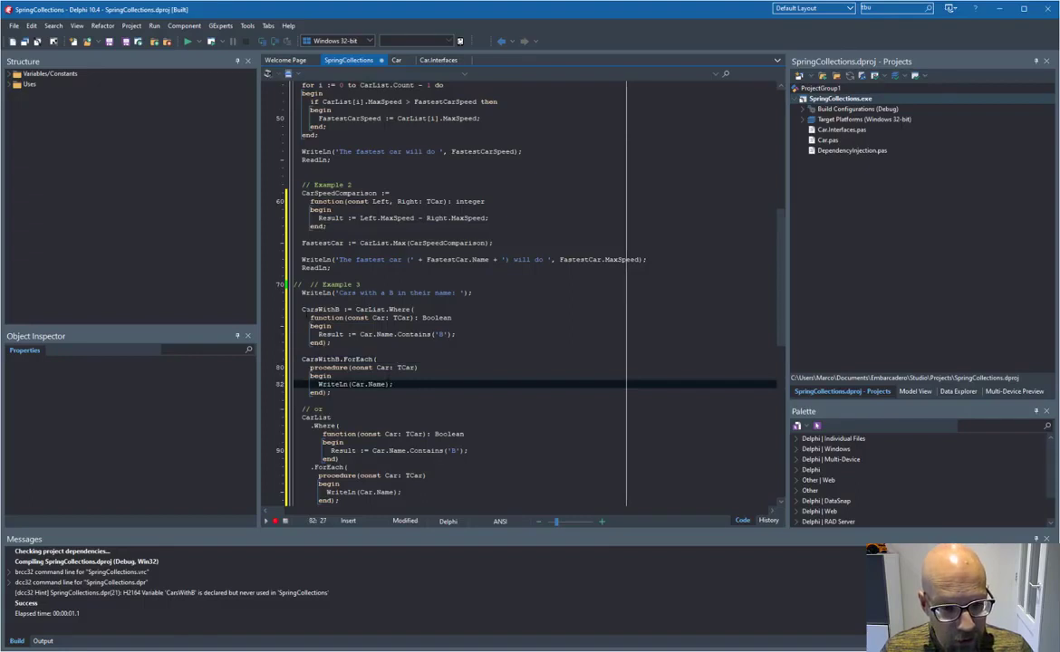
pyautogui.moveTo(302, 309); pyautogui.dragTo(331, 393)
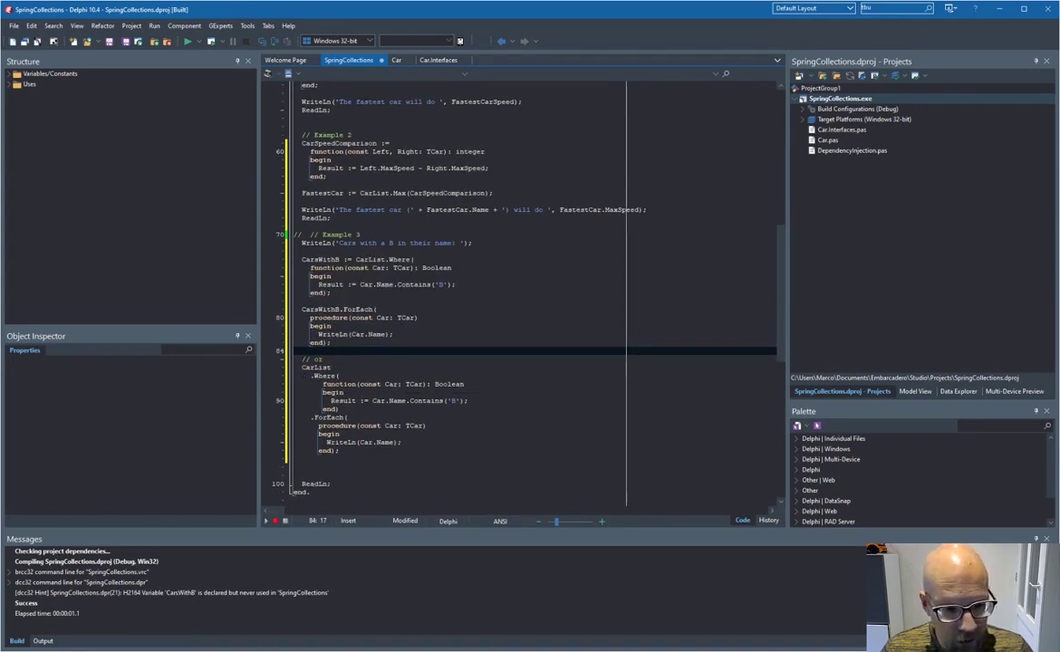
# Step: Comment out the separate CarsWithB Where and ForEach statements, keeping the chained version active
pyautogui.doubleClick(315, 367)
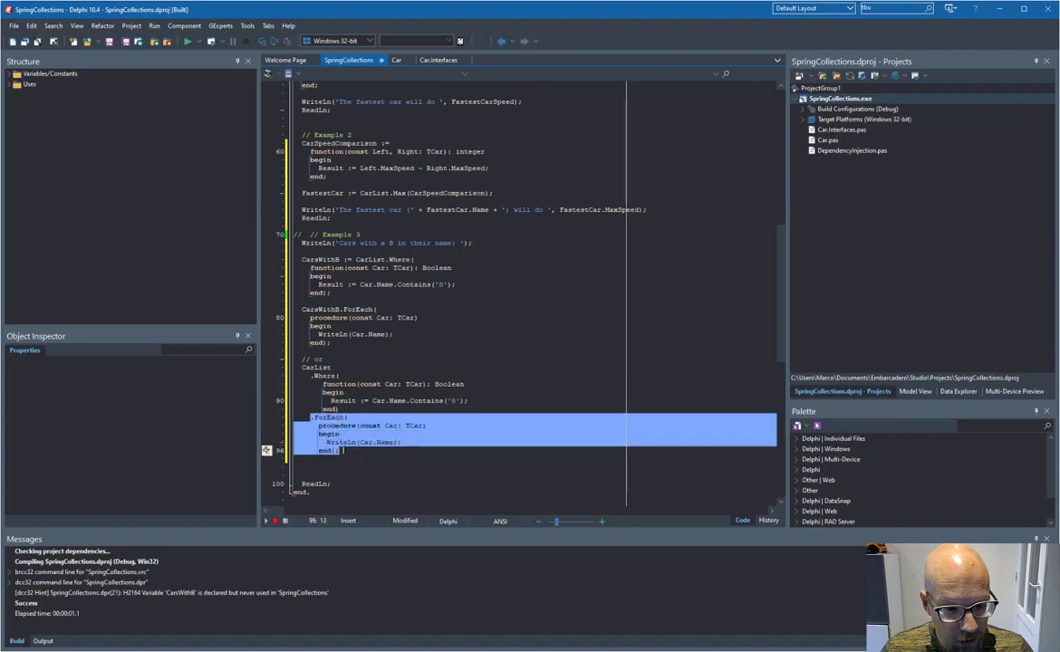
pyautogui.click(355, 457)
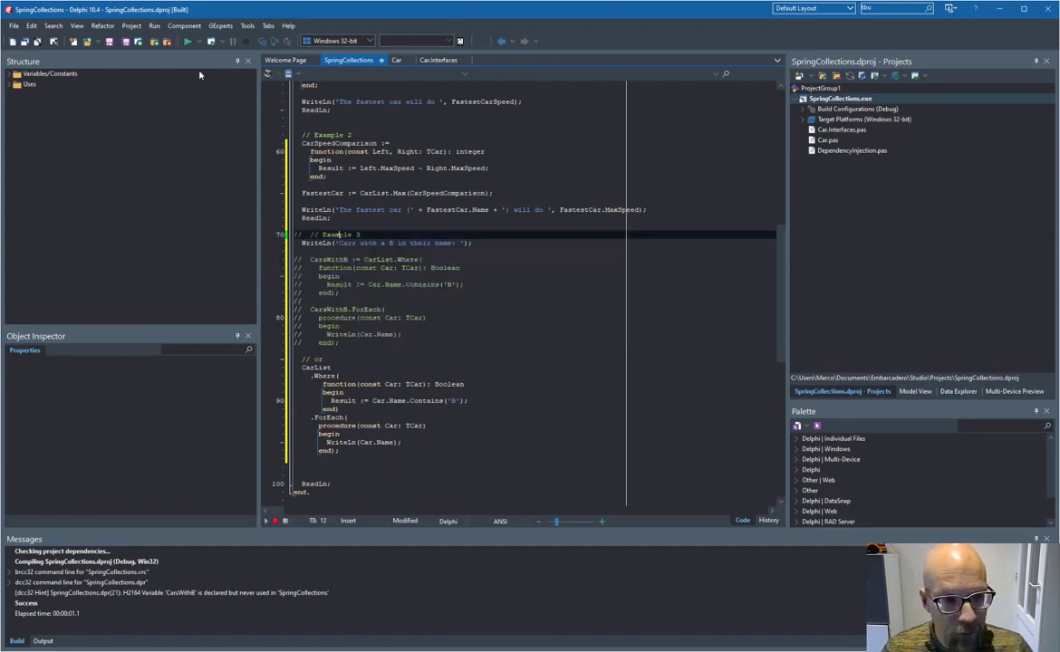
# Step: Run the demo again with only the chained Where…ForEach version, listing BMW and Bugatti
pyautogui.click(184, 41)
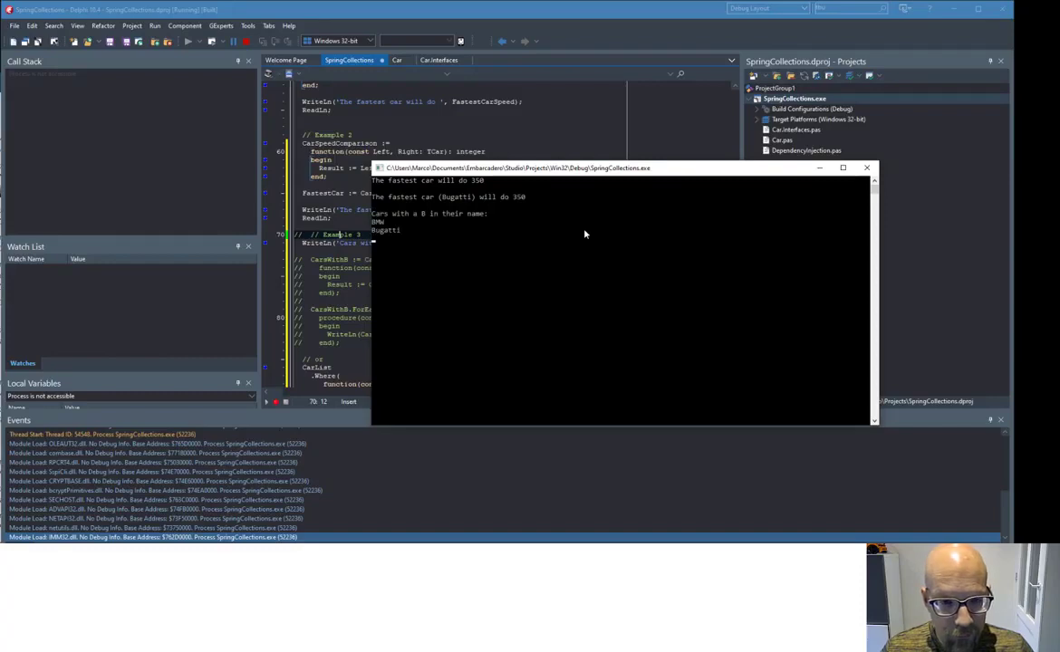
pyautogui.moveTo(376, 240)
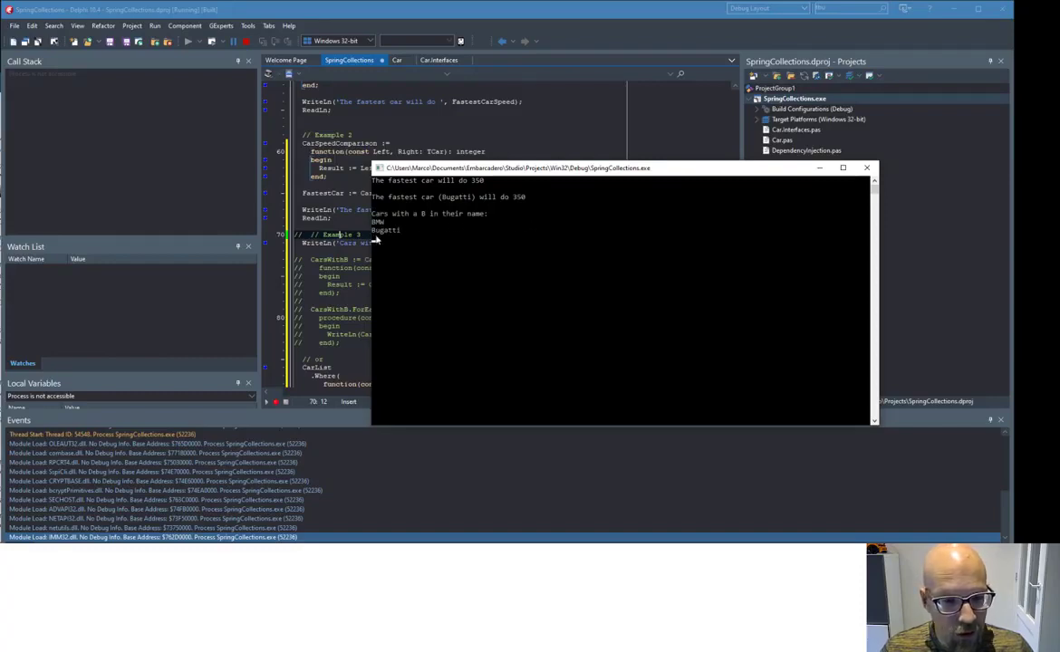
pyautogui.moveTo(376, 229)
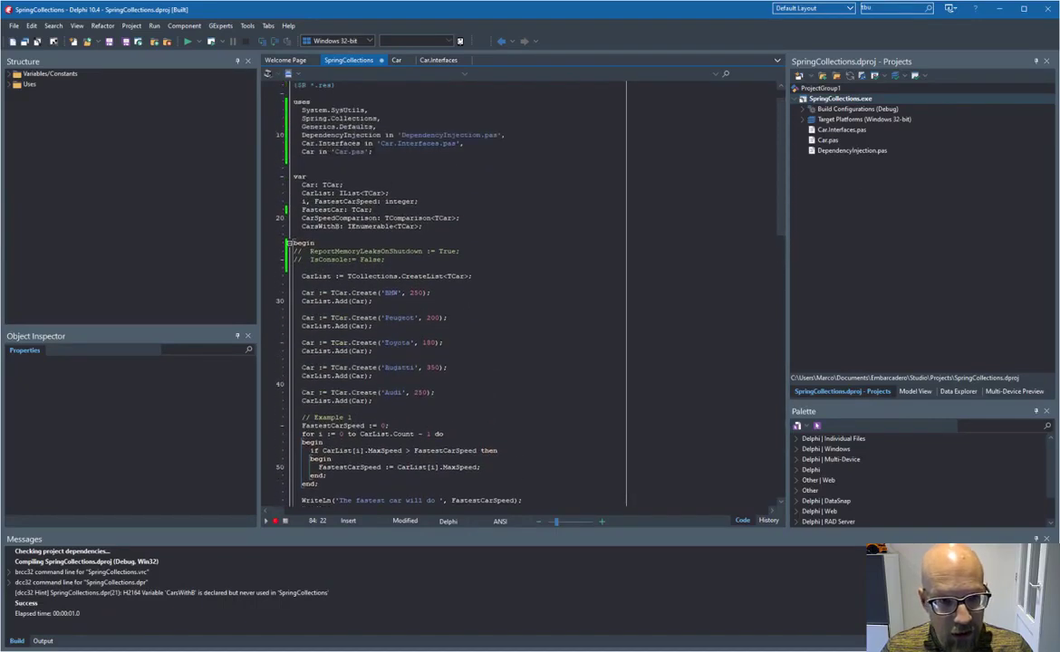
# Step: Uncomment ReportMemoryLeaksOnShutdown := True and IsConsole := False, then review the car list creation call
pyautogui.doubleClick(328, 118)
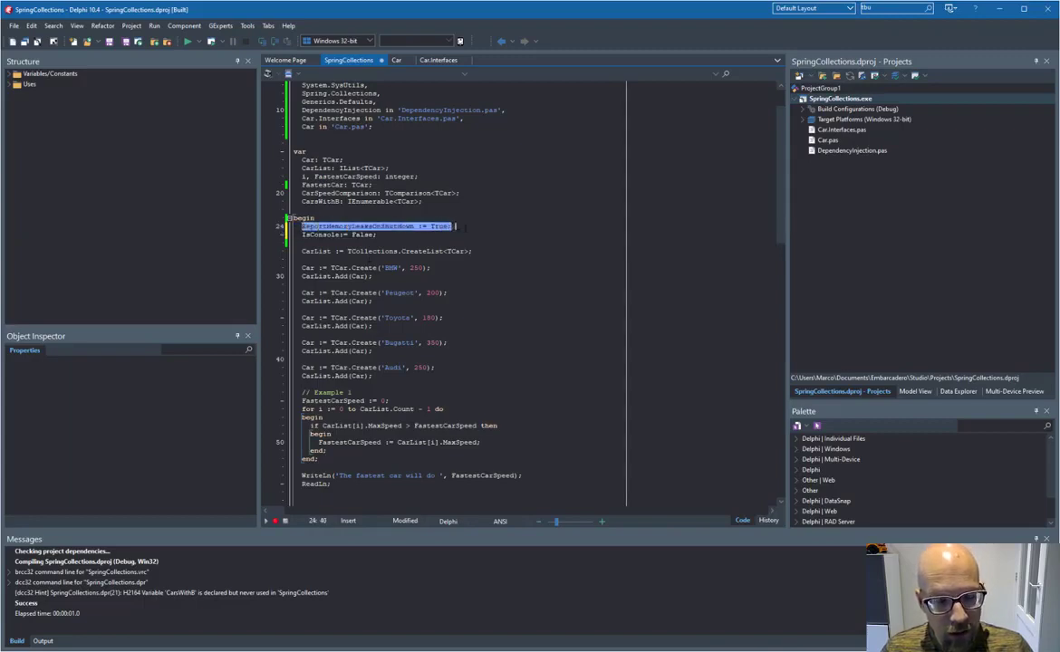
pyautogui.scroll(-3)
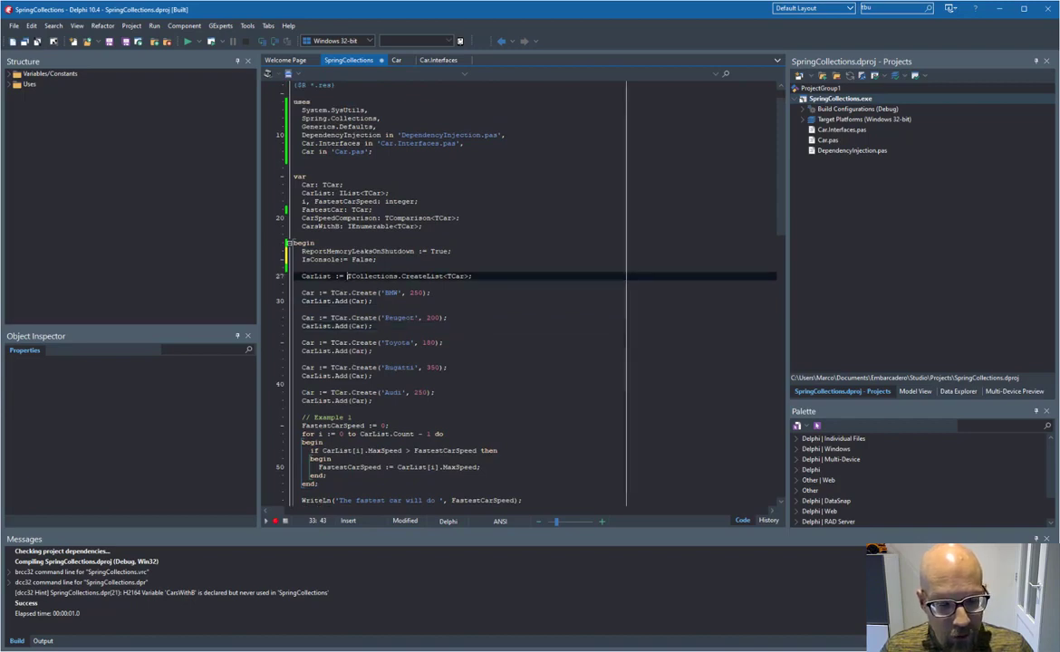
pyautogui.doubleClick(455, 276)
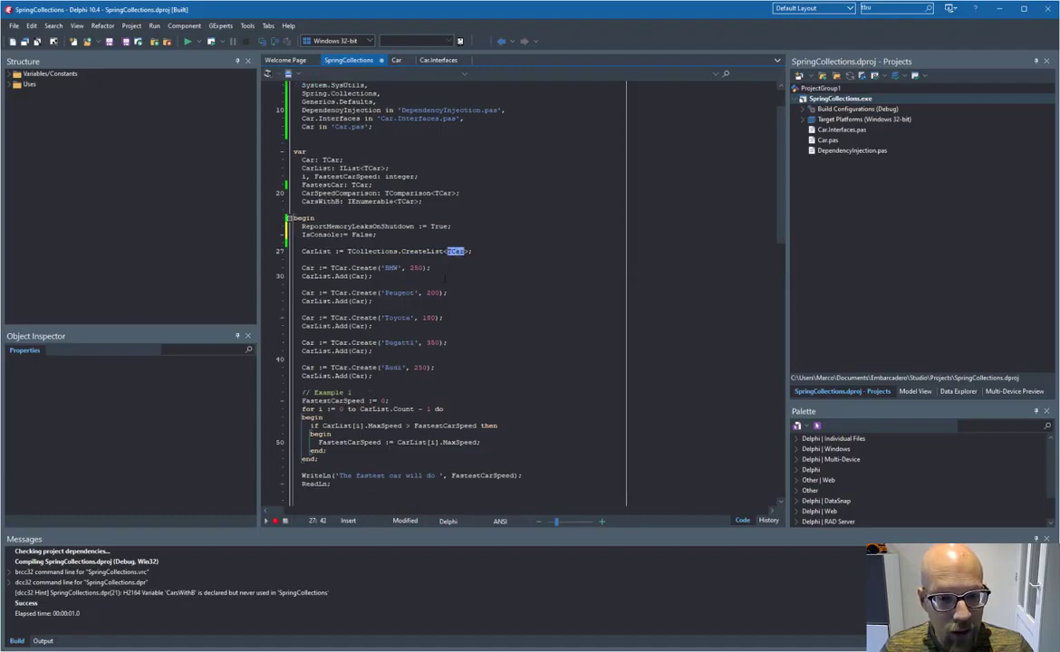
pyautogui.scroll(-3)
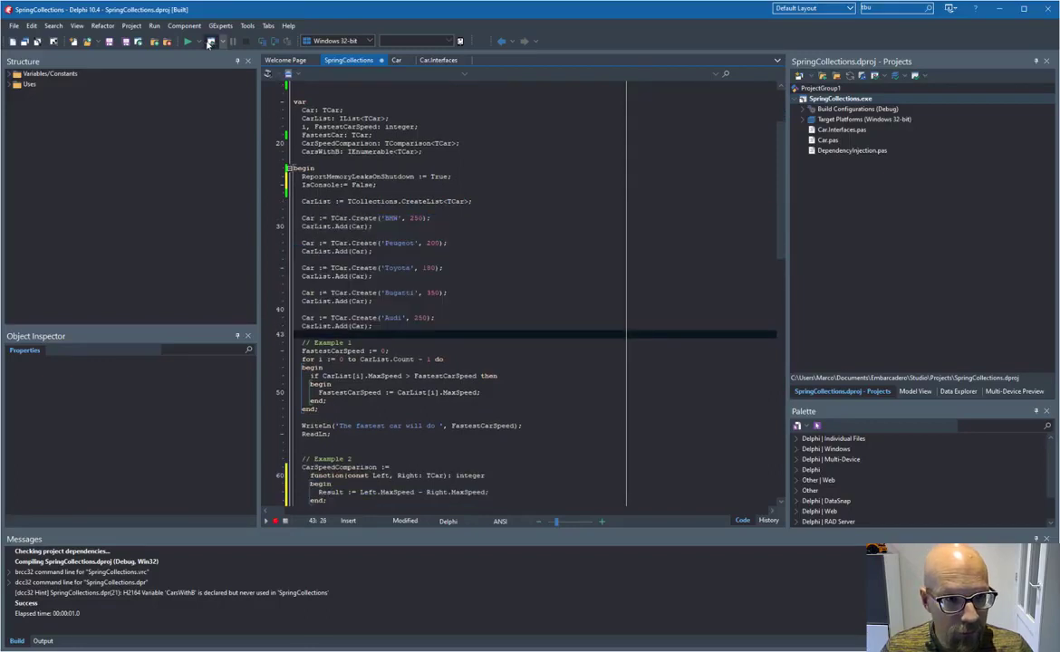
# Step: Run the demo and dismiss the Unexpected Memory Leak dialog reporting five leaked TCar objects
pyautogui.click(209, 42)
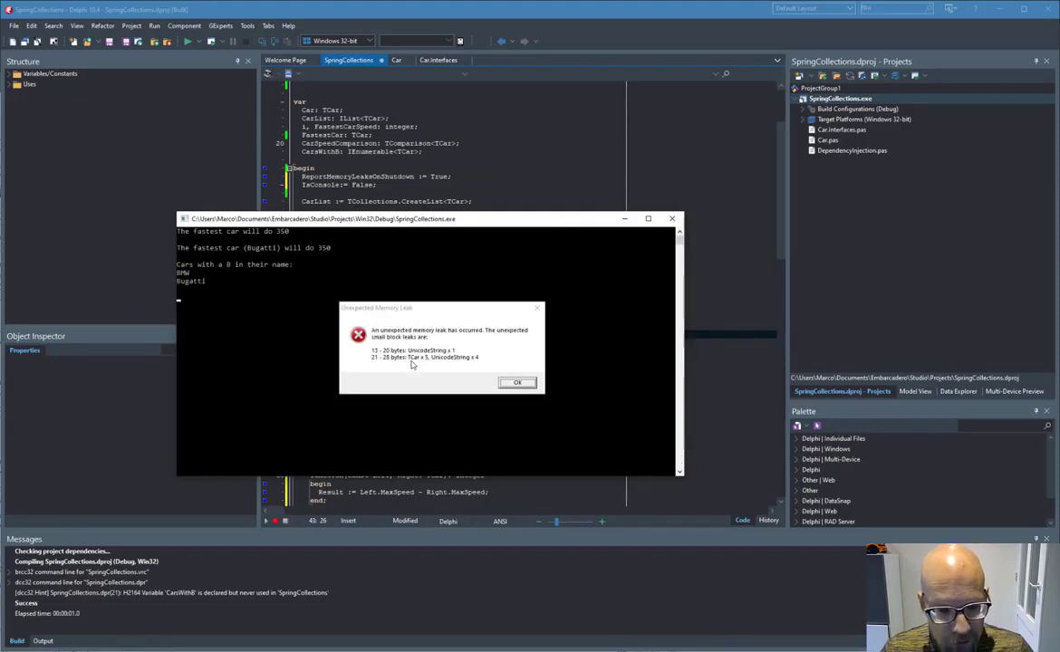
pyautogui.click(516, 381)
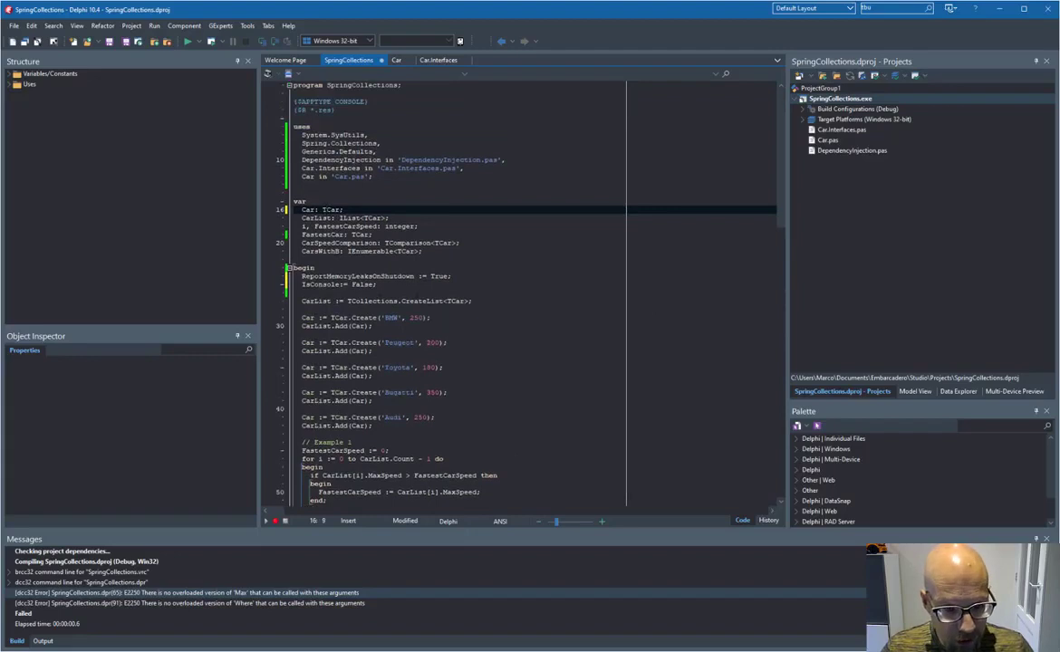
# Step: Switch CarList to TCollections.CreateObjectList<TCar>, rebuild and run; console reports fastest car 350
pyautogui.doubleClick(330, 210)
pyautogui.write('Object')
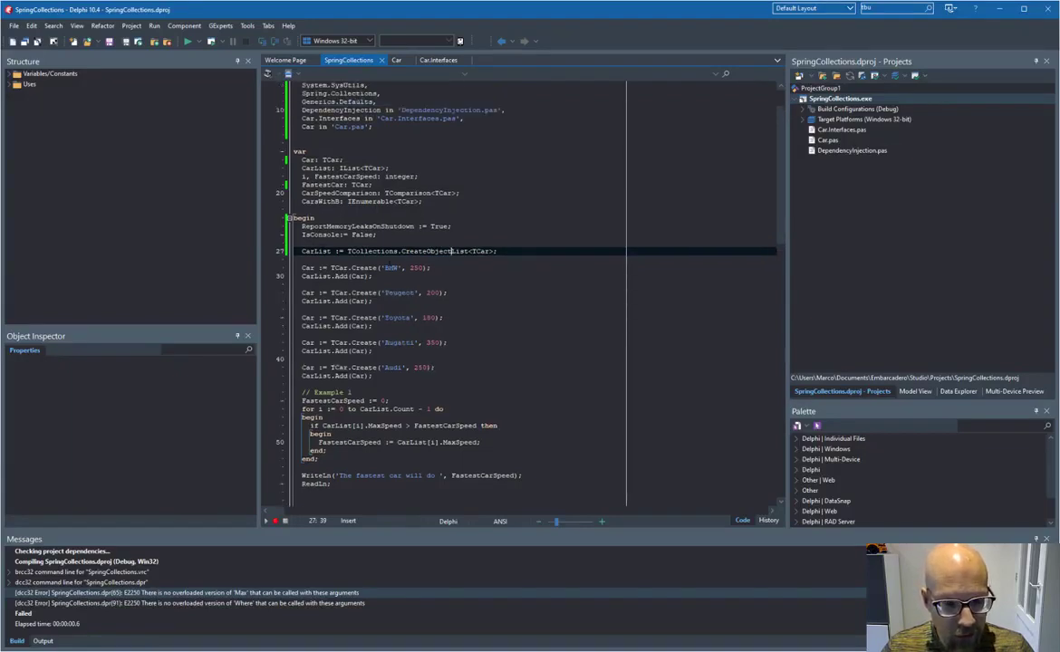
pyautogui.doubleClick(349, 168)
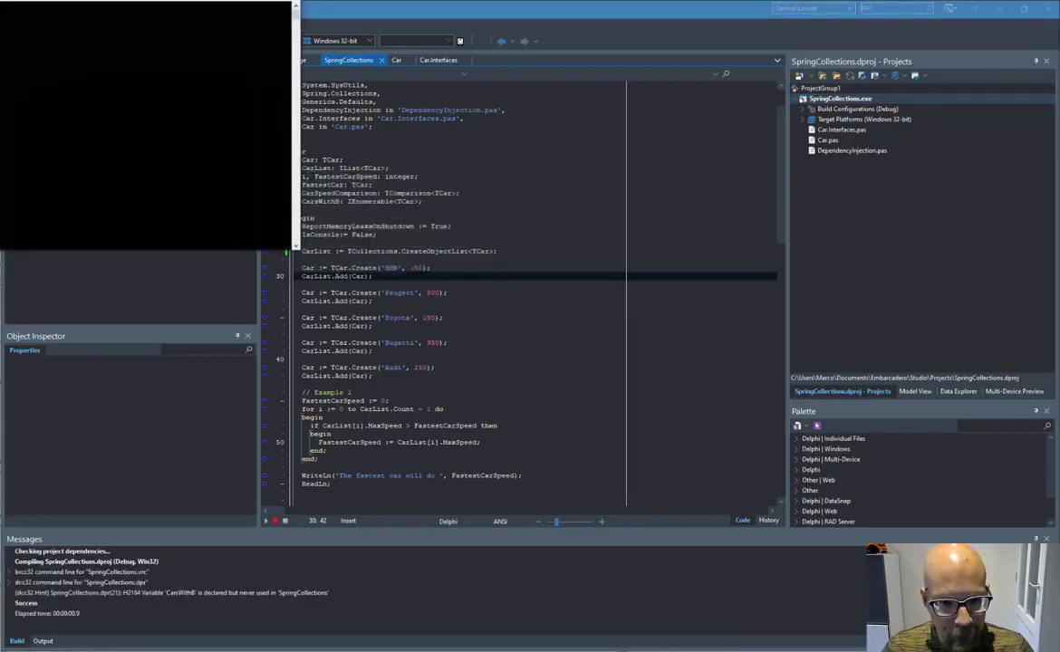
pyautogui.click(186, 41)
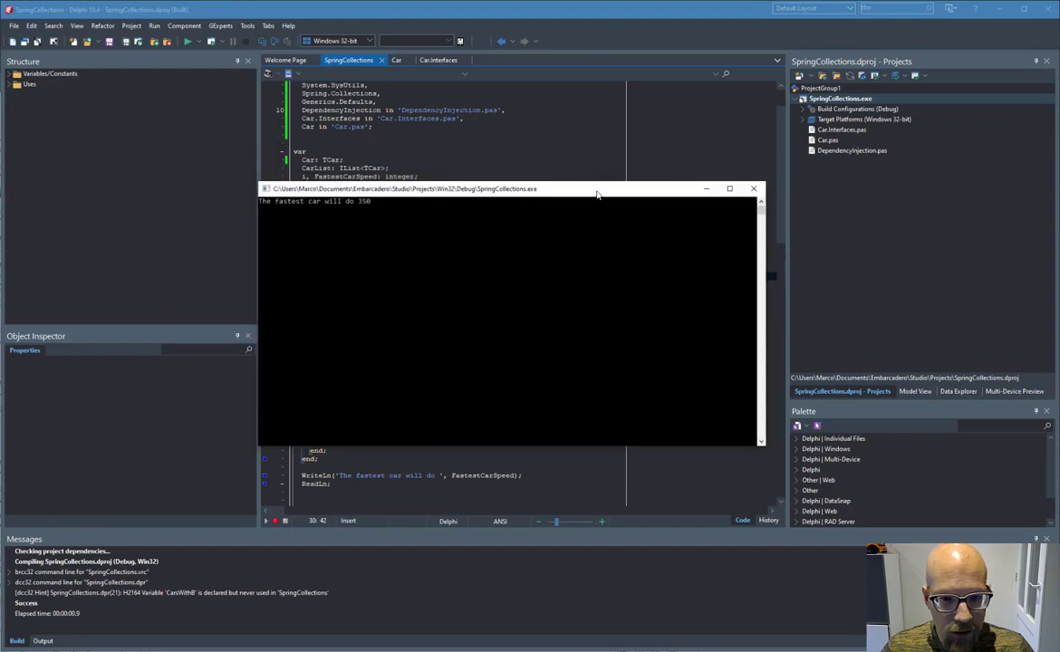